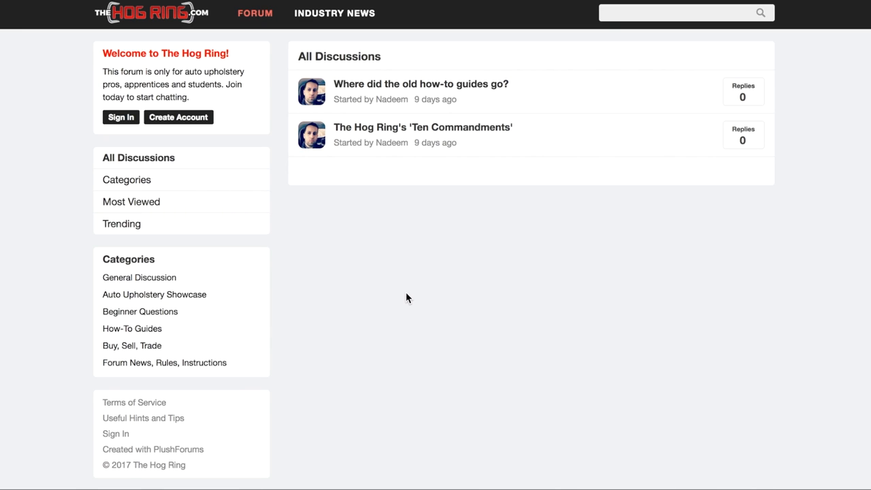
mouse_move(138, 157)
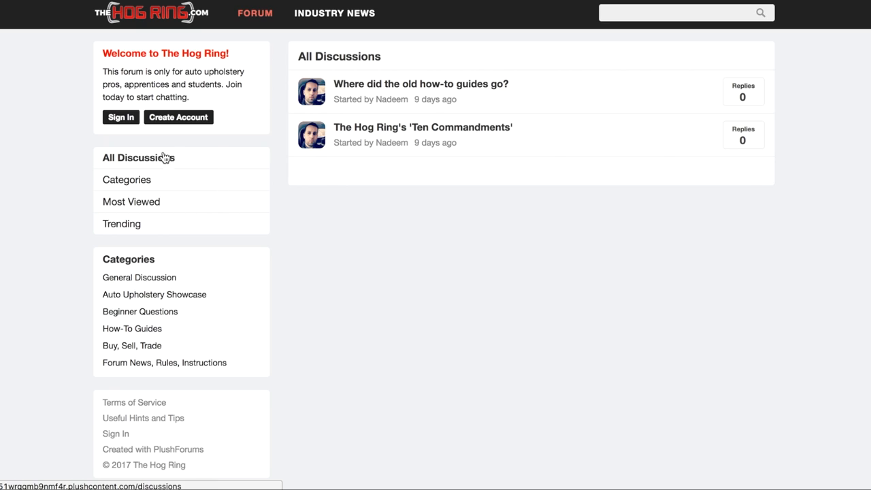
left_click(120, 116)
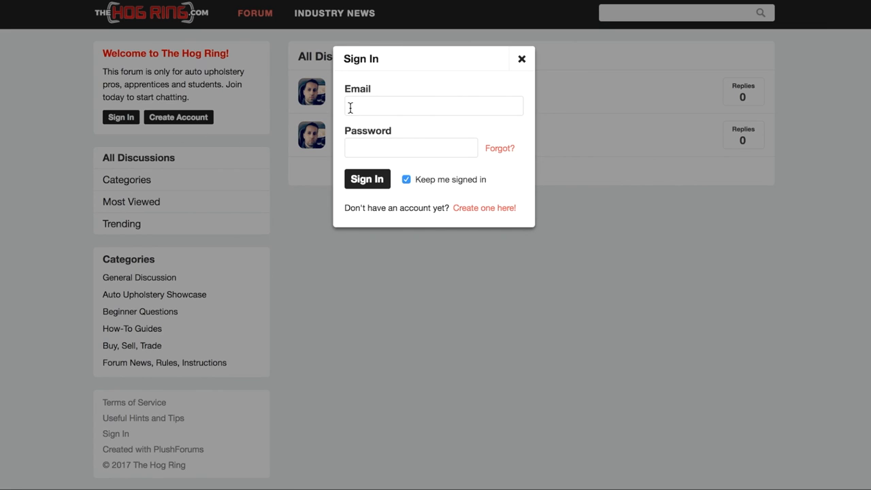
mouse_move(265, 157)
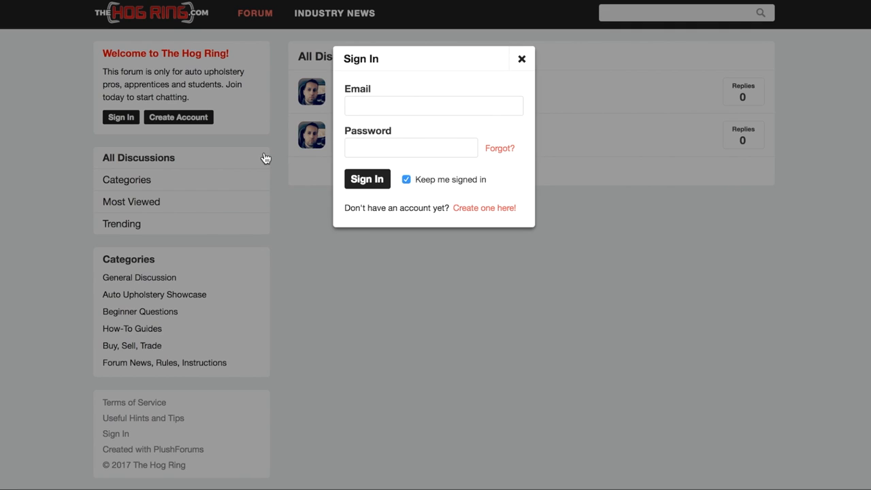
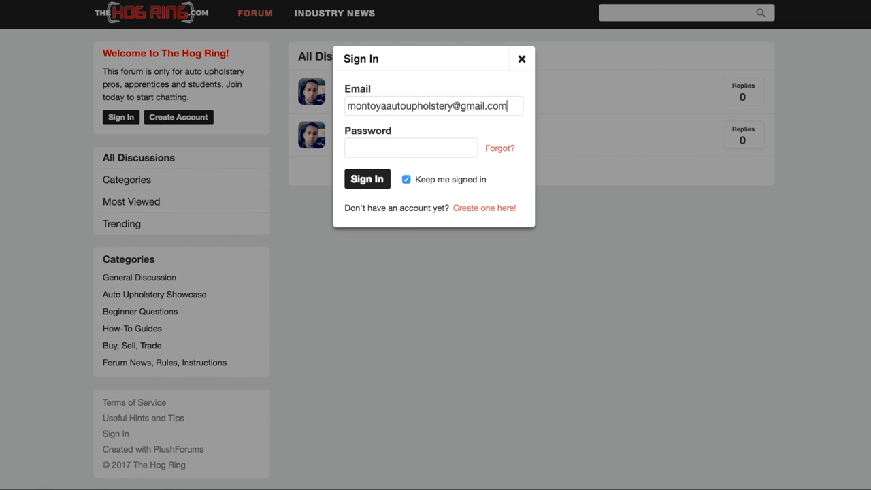
type("password")
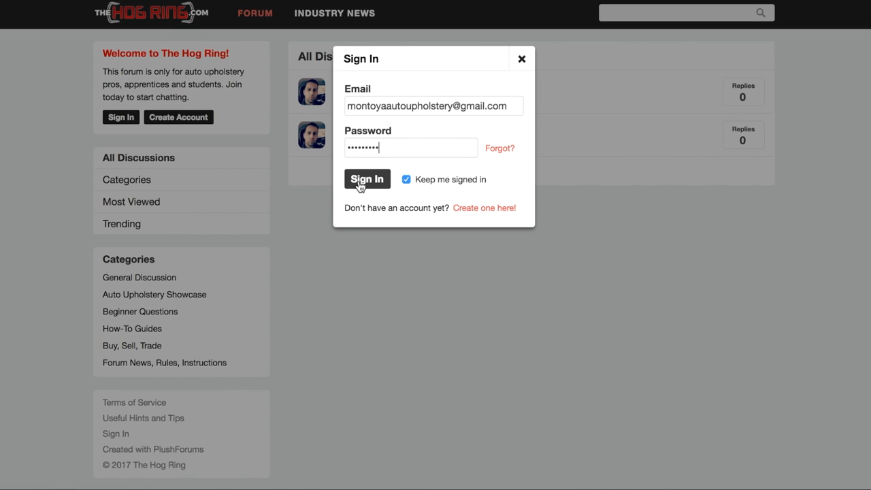
left_click(366, 179)
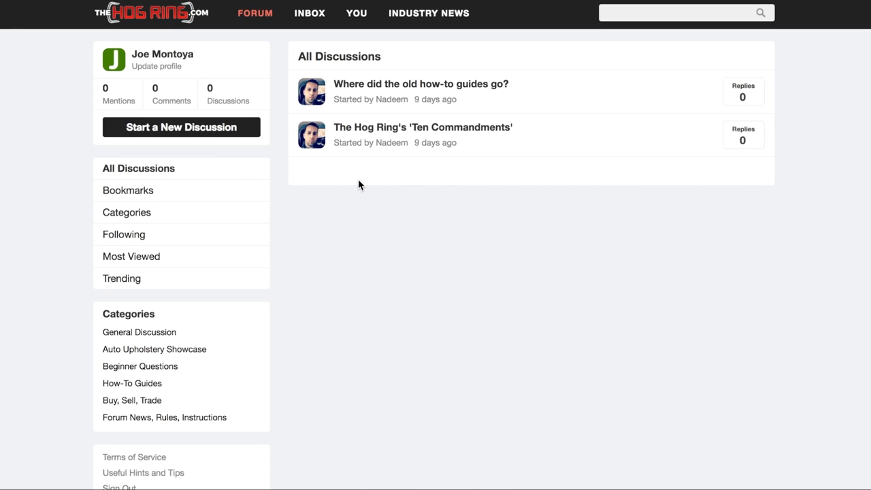
mouse_move(360, 47)
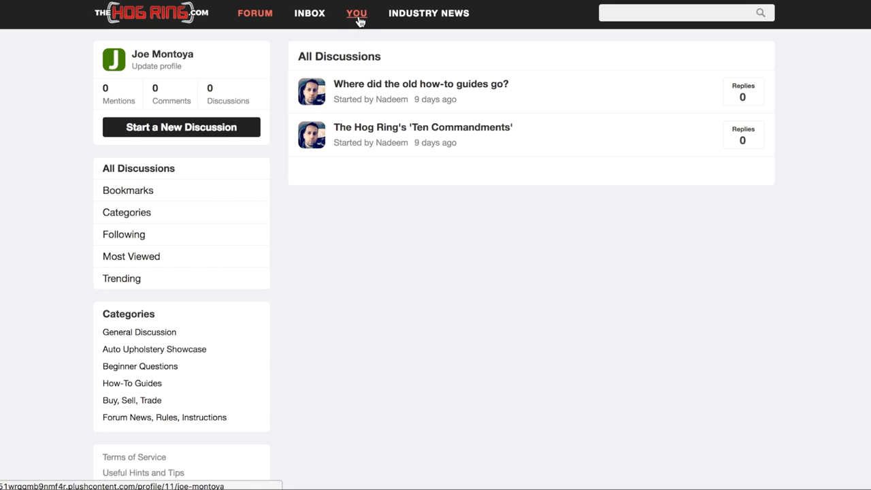
- Go to the member's own profile page via YOU in the navigation bar
left_click(356, 13)
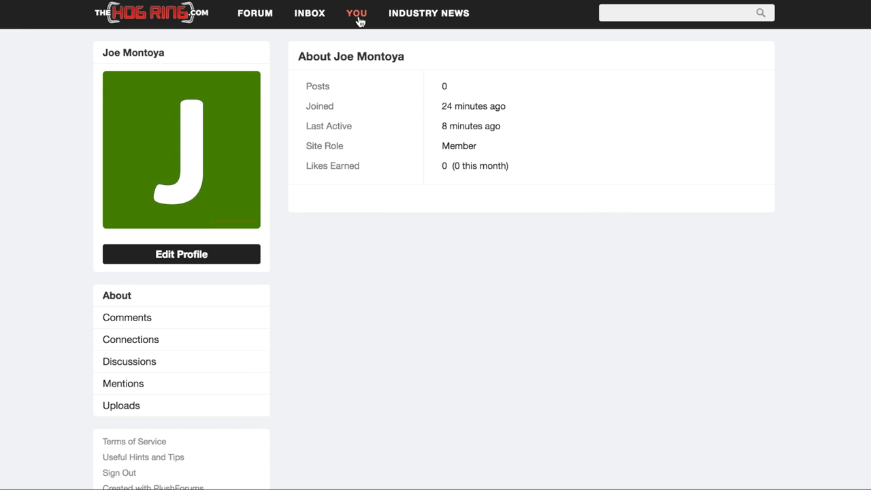
mouse_move(352, 32)
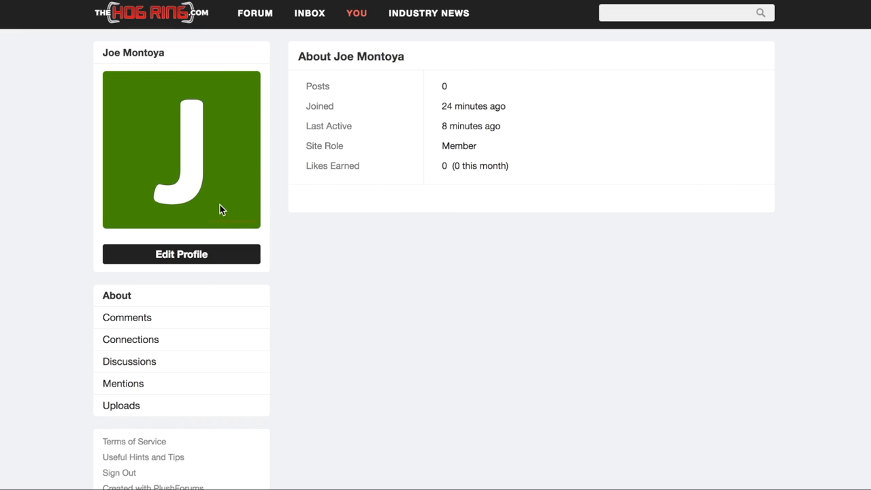
mouse_move(195, 254)
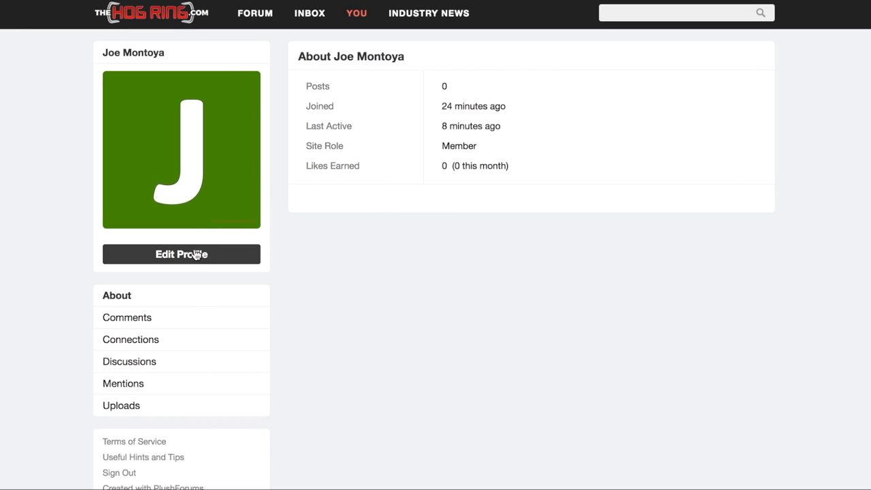
- Bring up the empty Update Bio form from the Edit Profile options
left_click(181, 254)
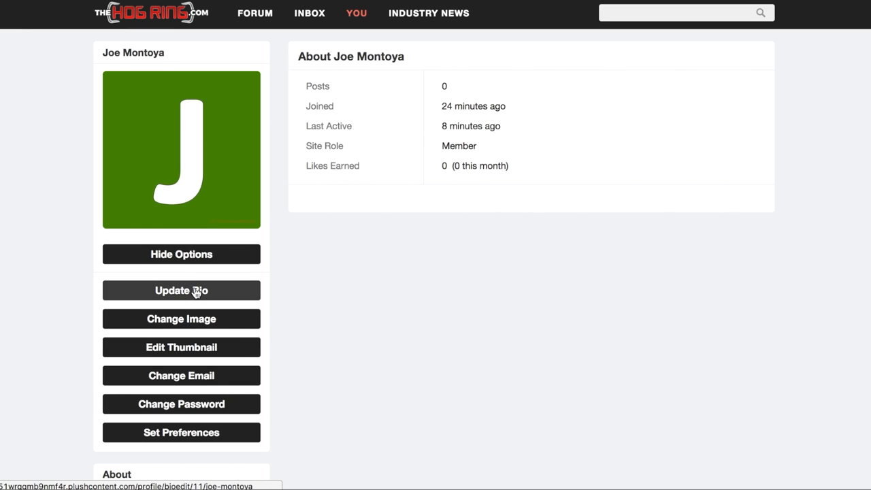
left_click(181, 290)
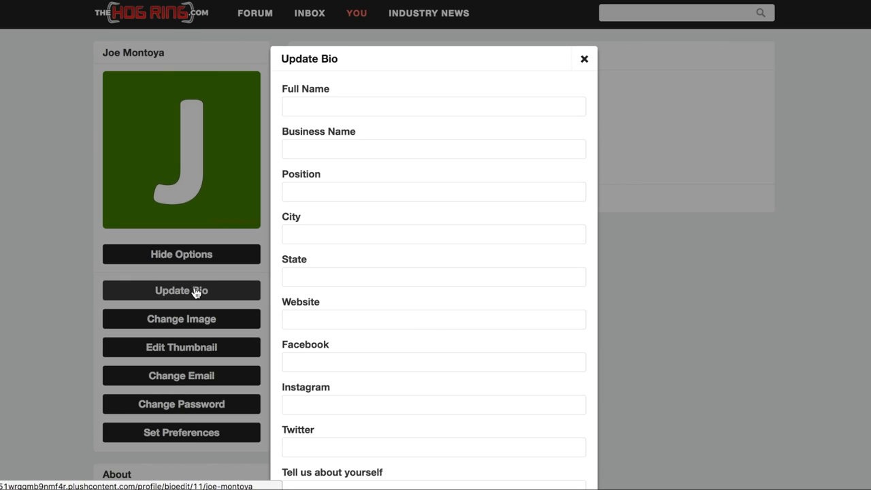
mouse_move(268, 174)
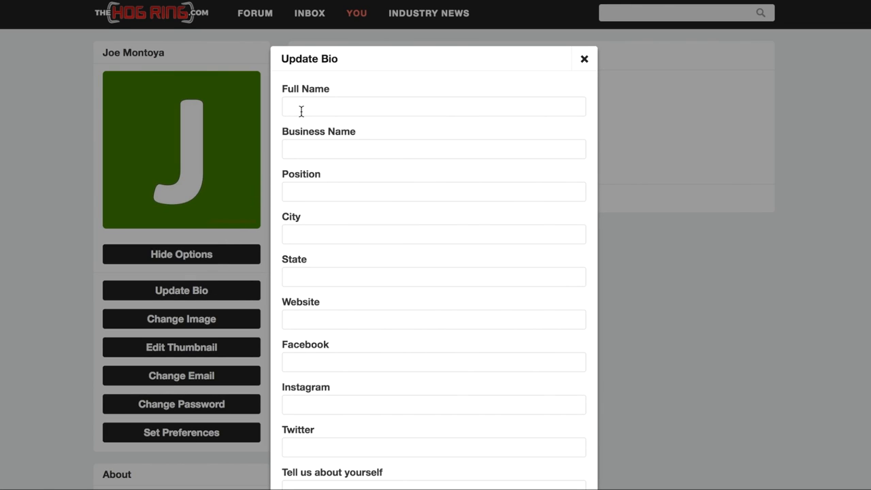
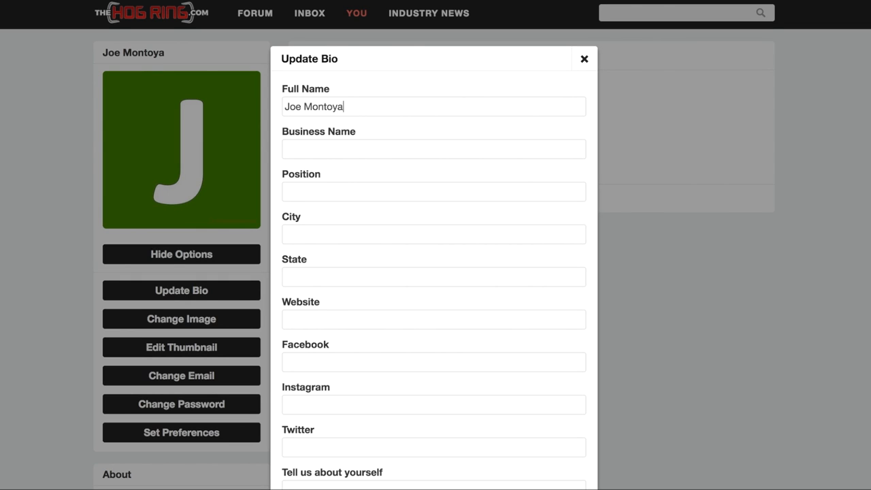
type("Montoya Auto")
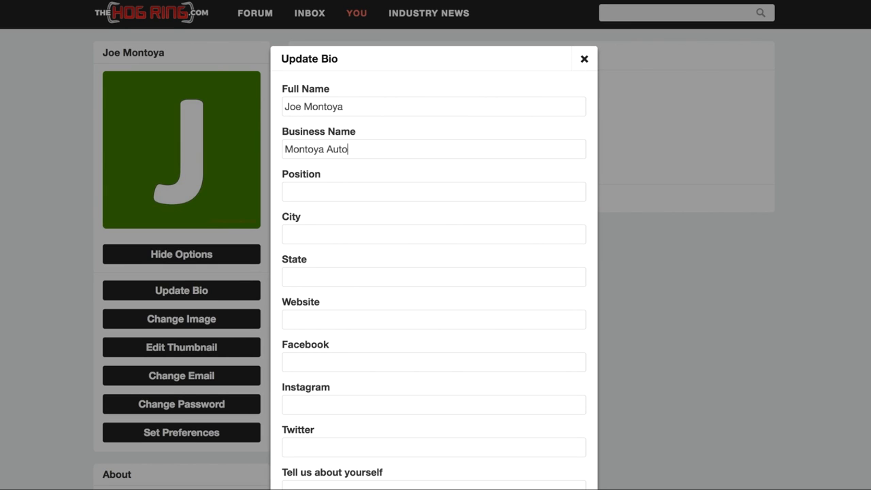
type("Upholster")
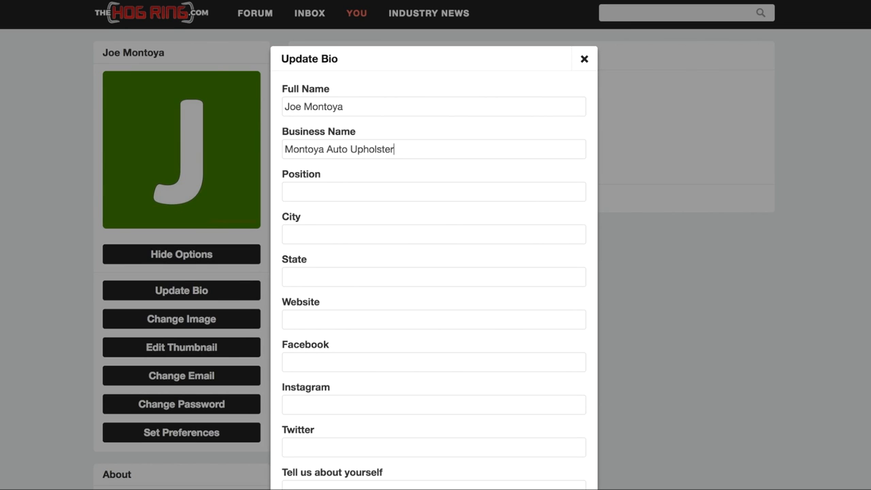
type("Owner")
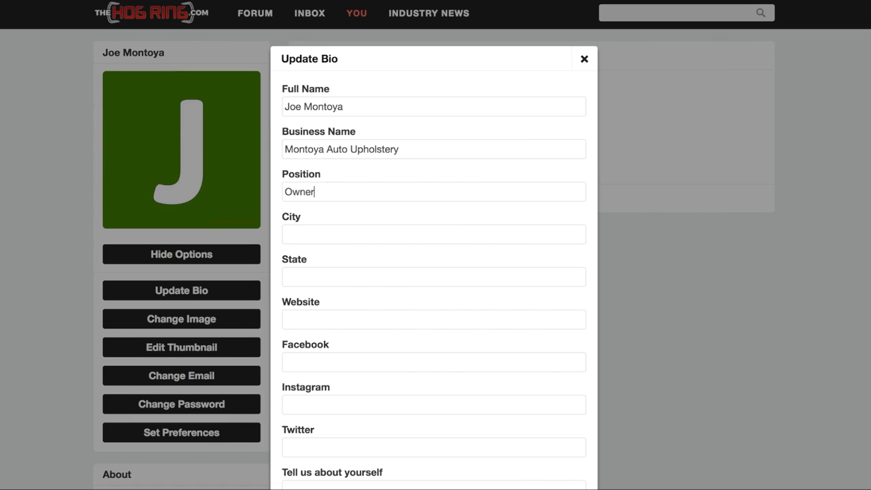
type("Seattl")
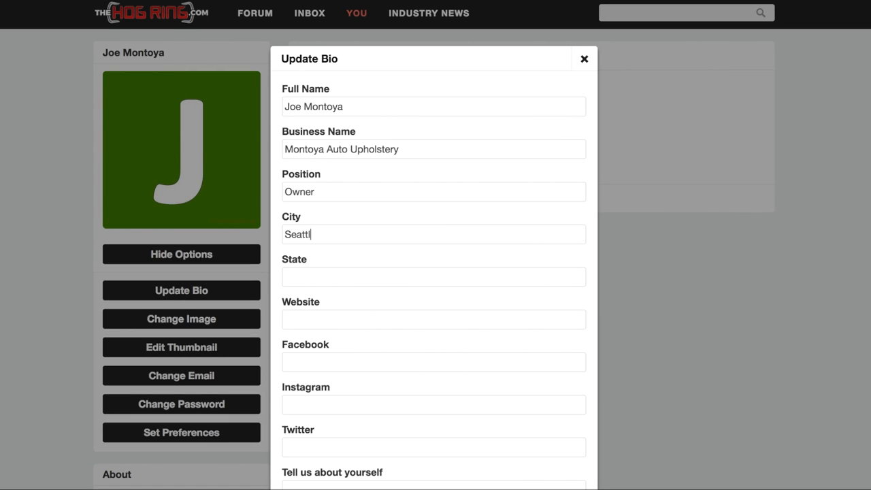
type("Washington")
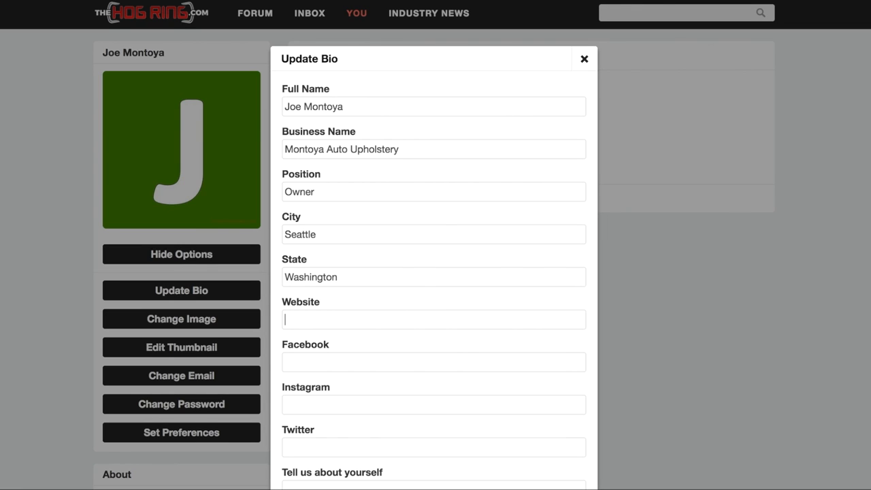
type("www.")
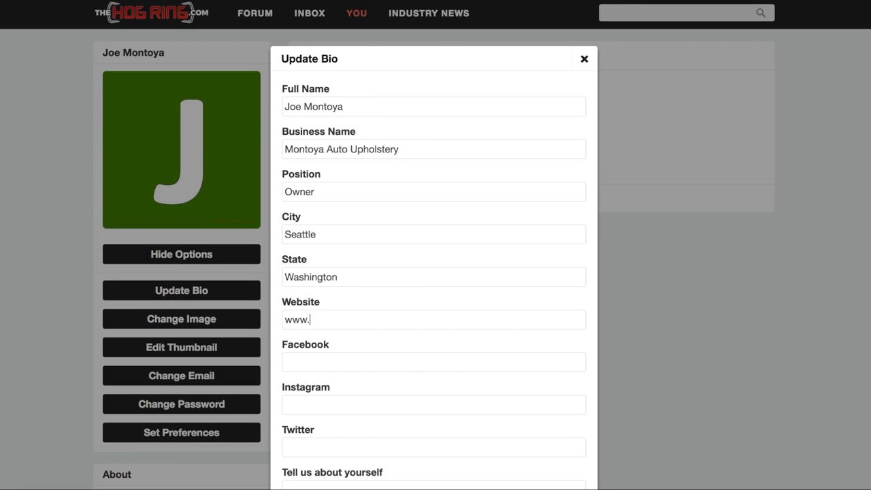
type("montoyaupholstery.com")
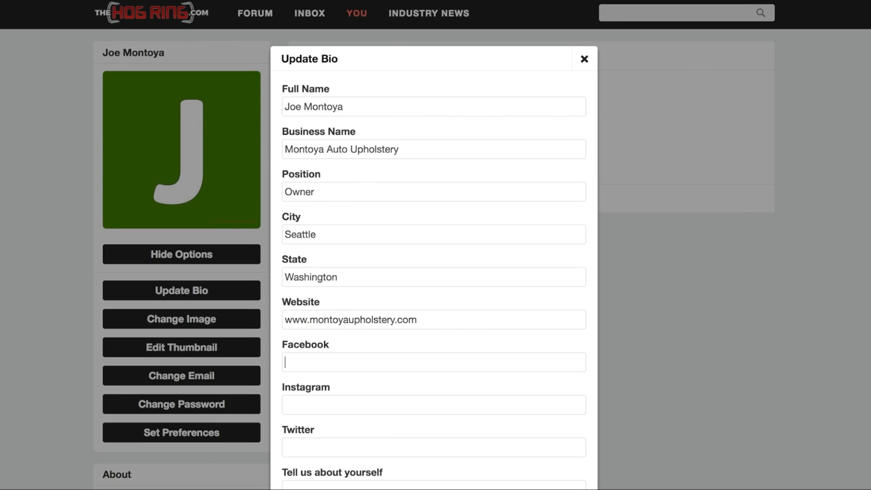
- Enter the Facebook, Instagram and Twitter profile URLs for montoya upholstery
type("www.fac")
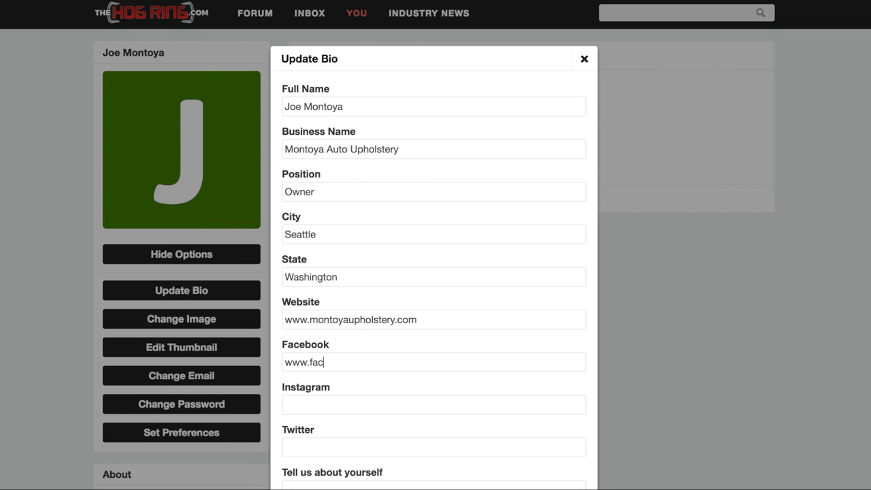
type("ebook.com")
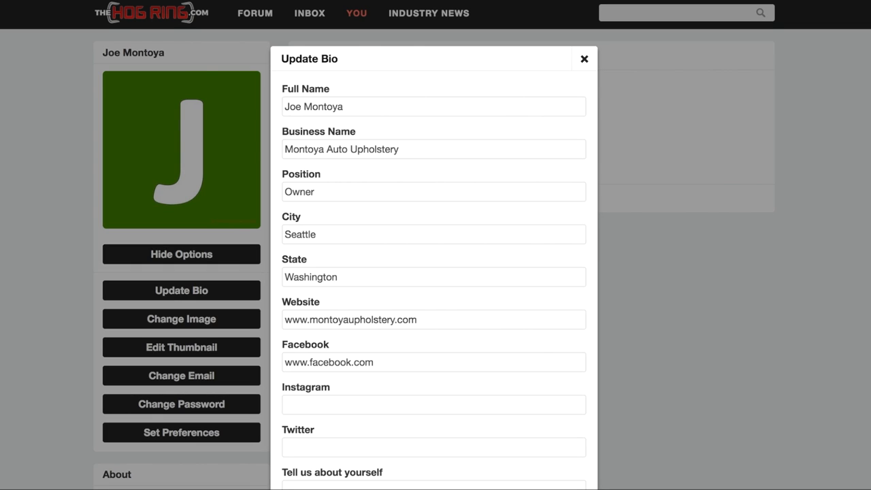
type("/montoyauph")
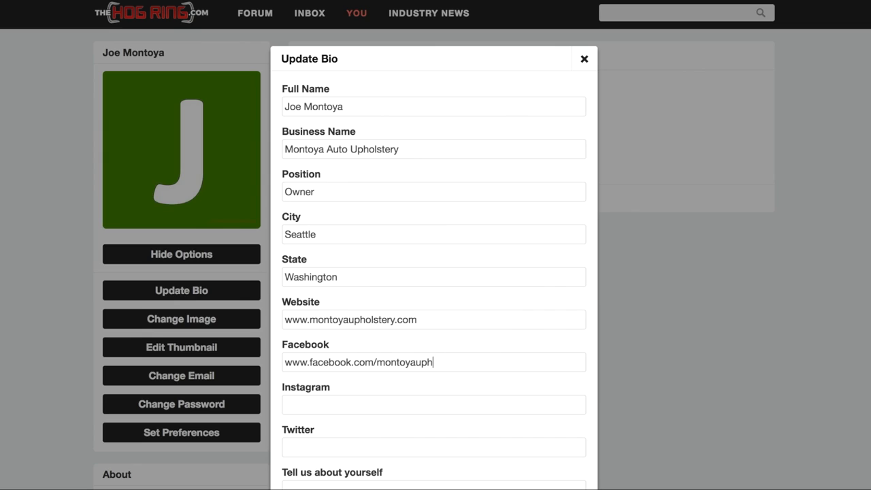
type("www.instagram")
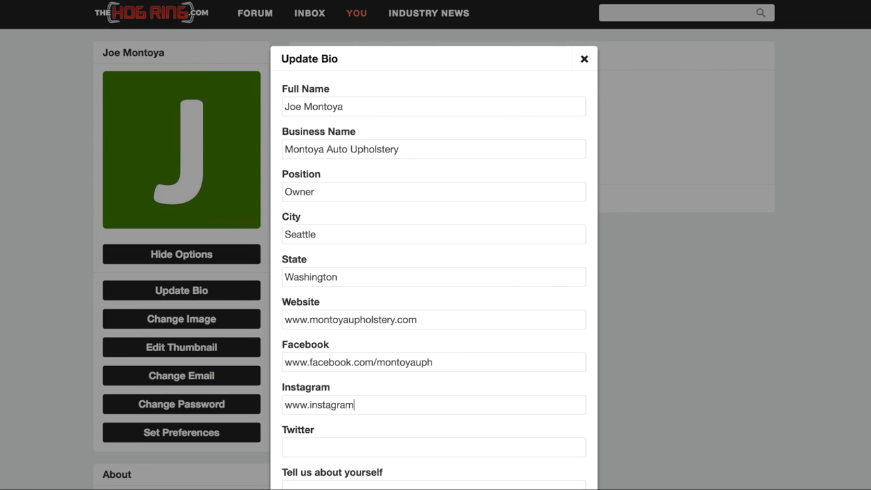
type(".com/montoyauph")
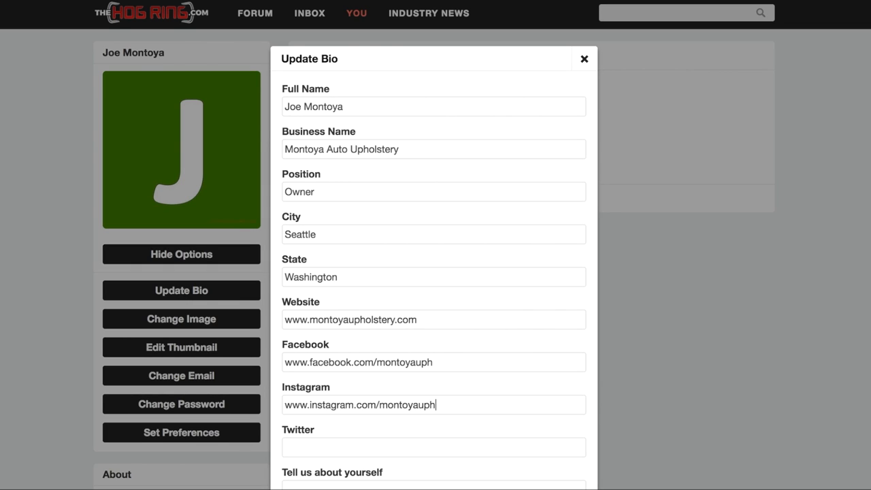
type("w")
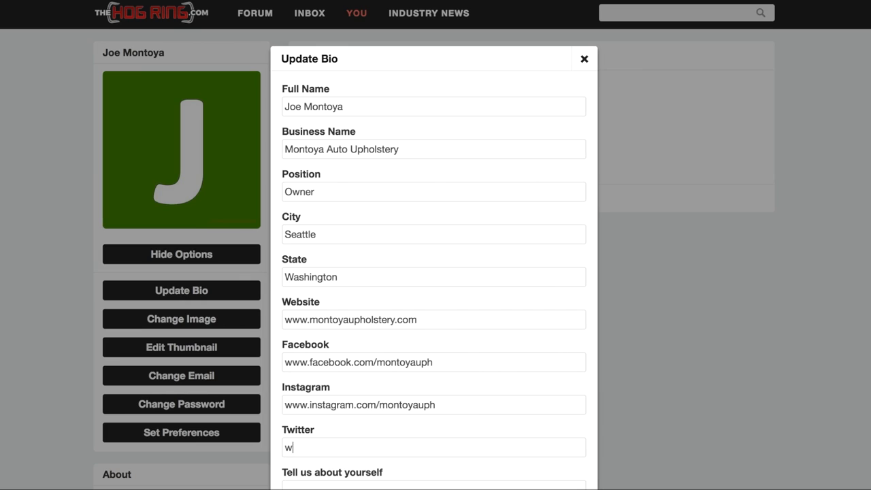
type("ww.twitter")
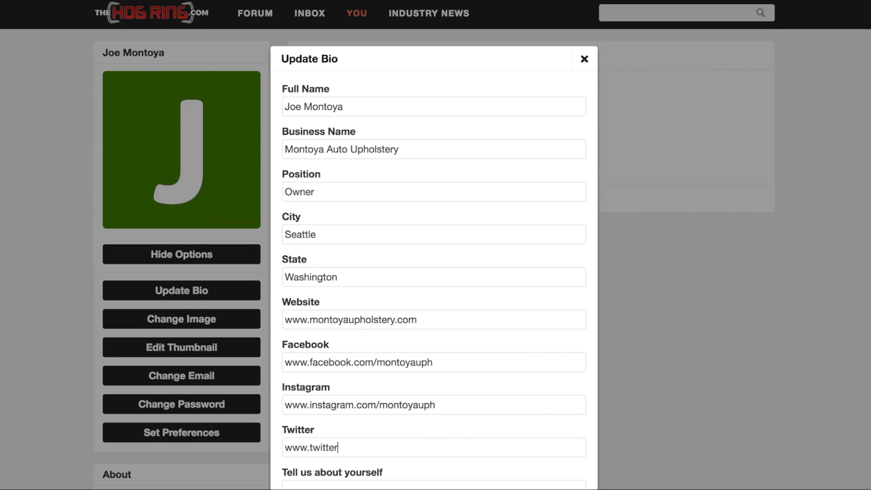
type(".com/montoyauph")
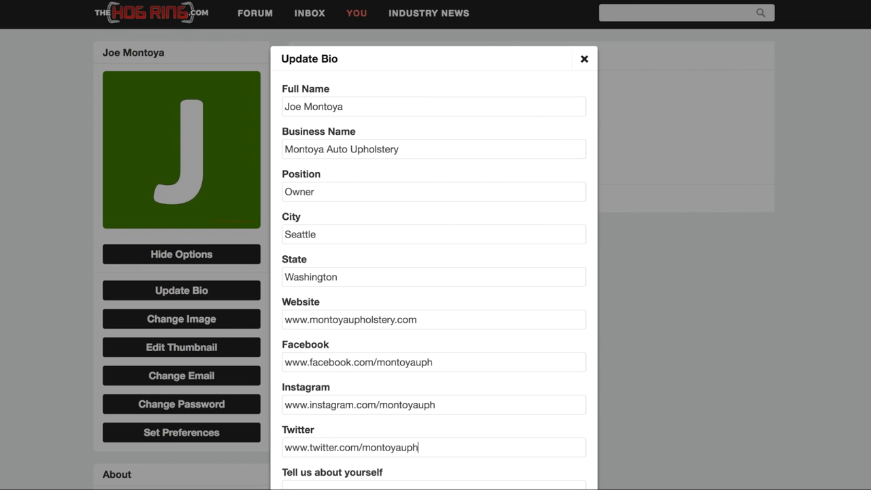
- Add the about-yourself blurb on experience in auto upholstery repair work and save the bio
scroll("down", 3)
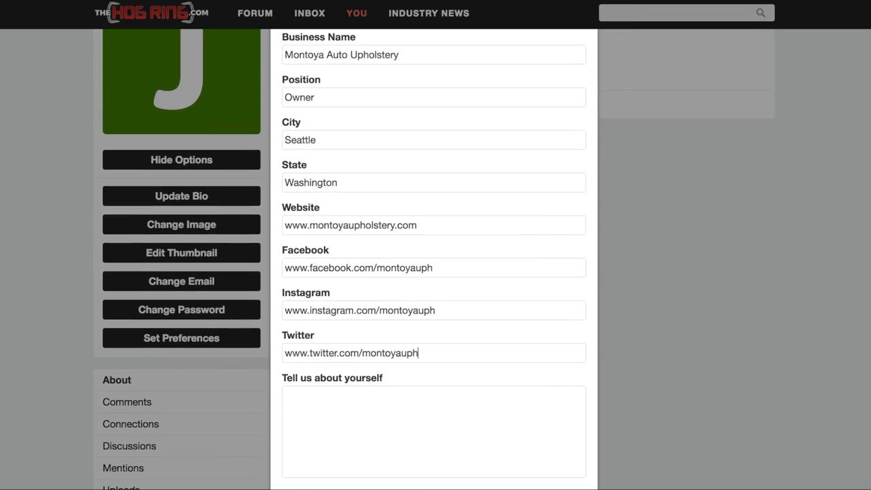
scroll("down", 3)
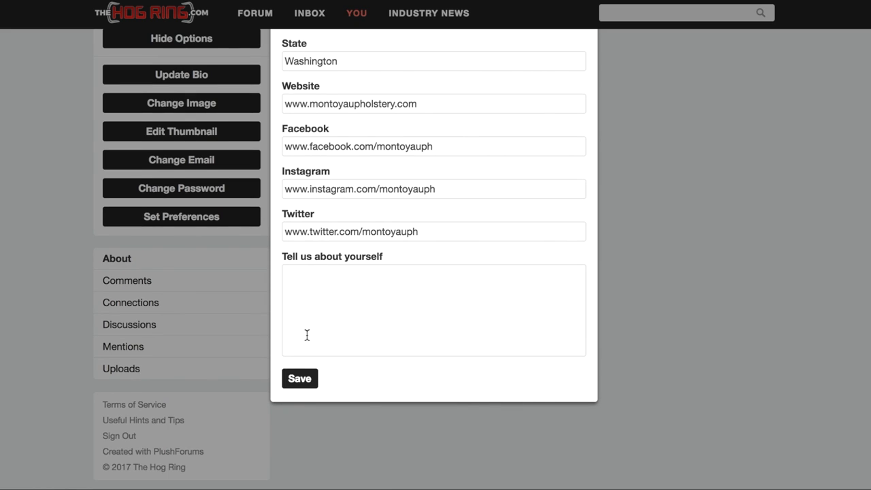
type("I have 10 years of")
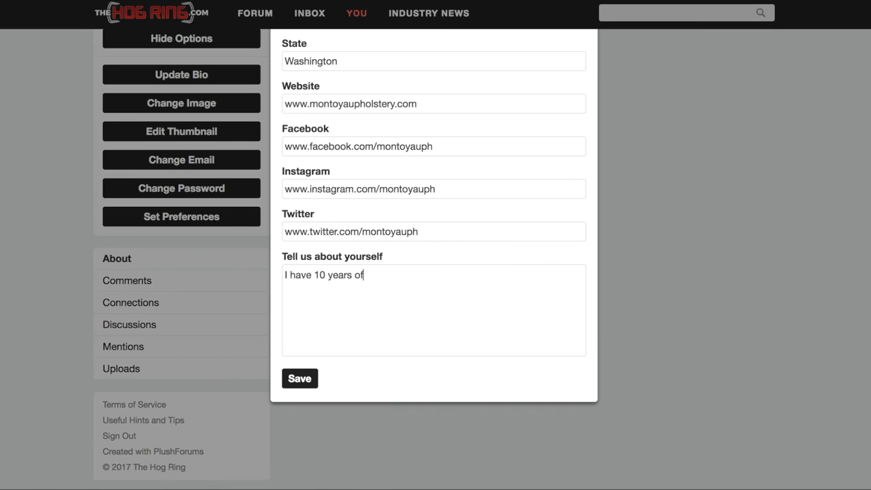
type("experience")
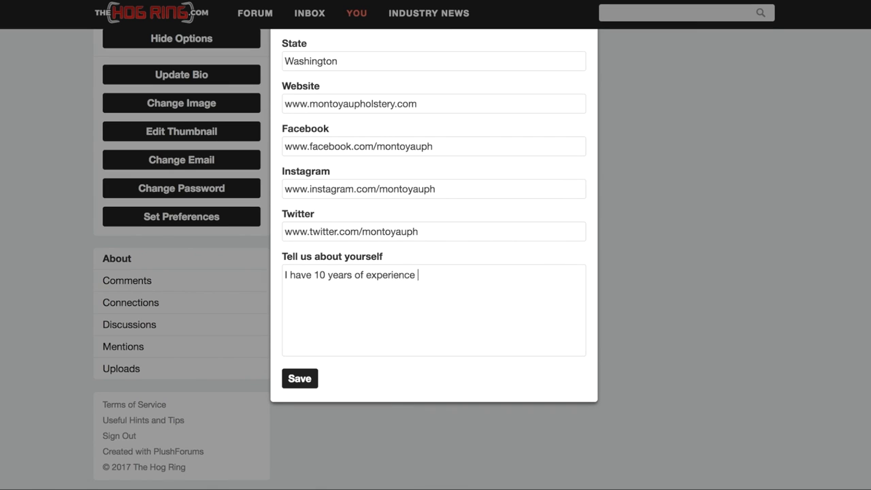
type("in auto upholstery. I mostly focus on")
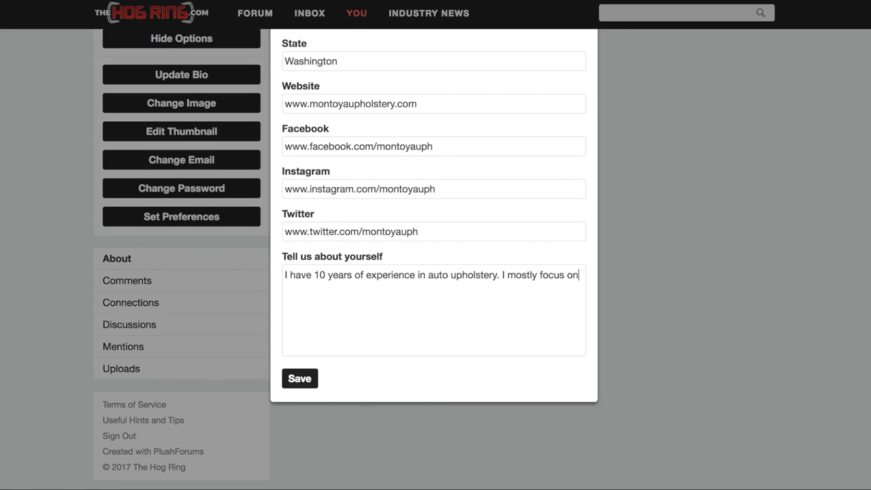
type("repair work")
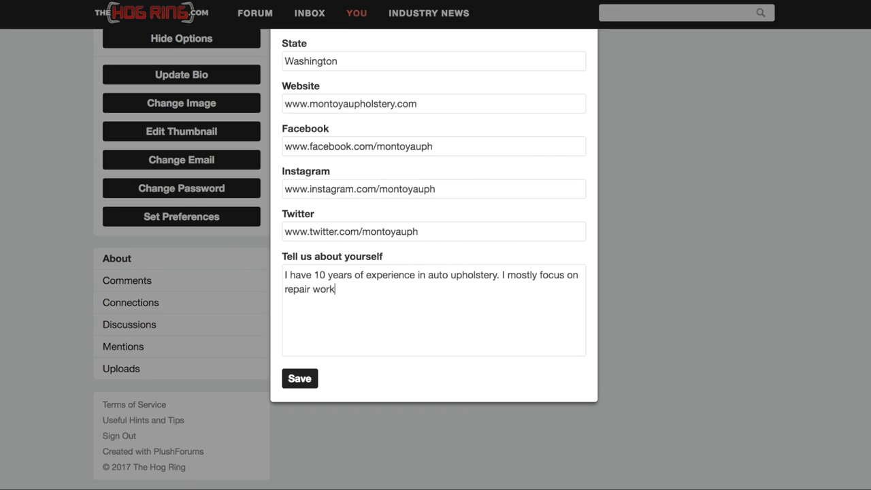
type(".")
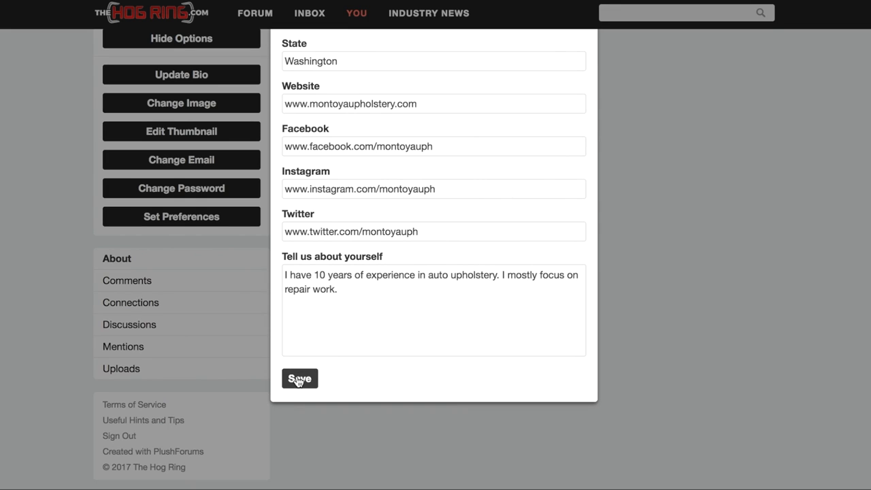
left_click(299, 378)
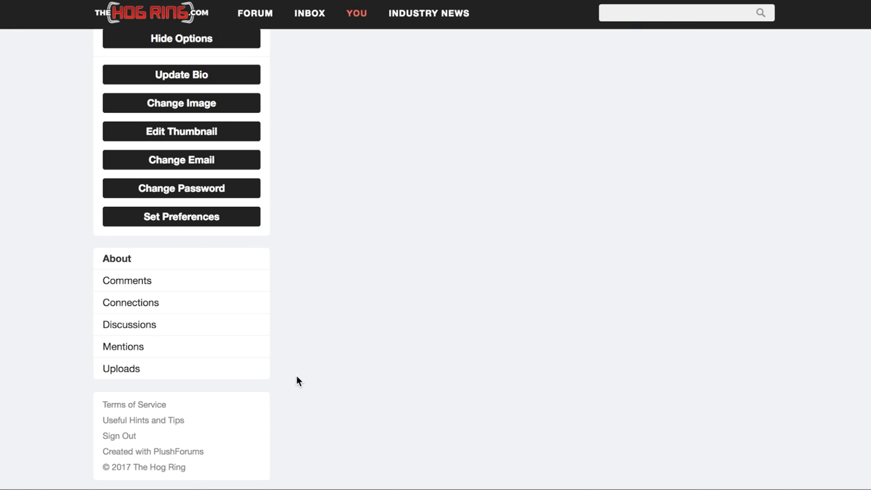
- Return to the About page and expand the Edit Profile options again
left_click(181, 38)
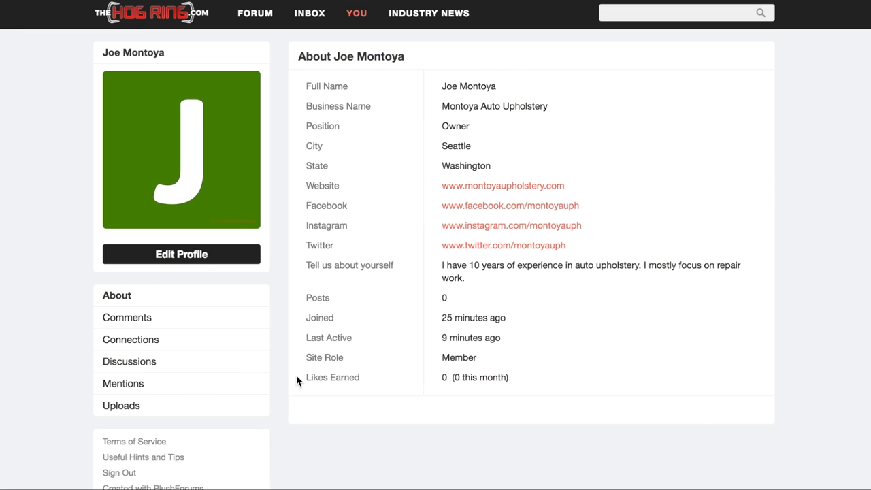
mouse_move(294, 376)
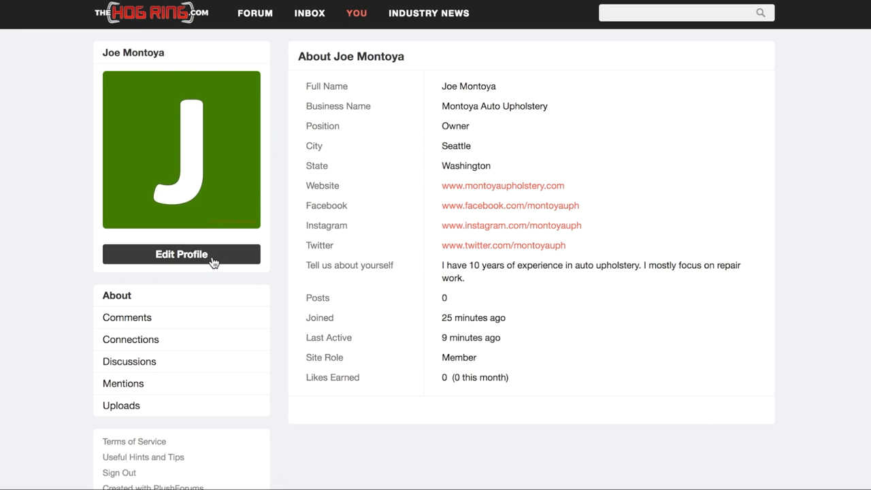
left_click(181, 254)
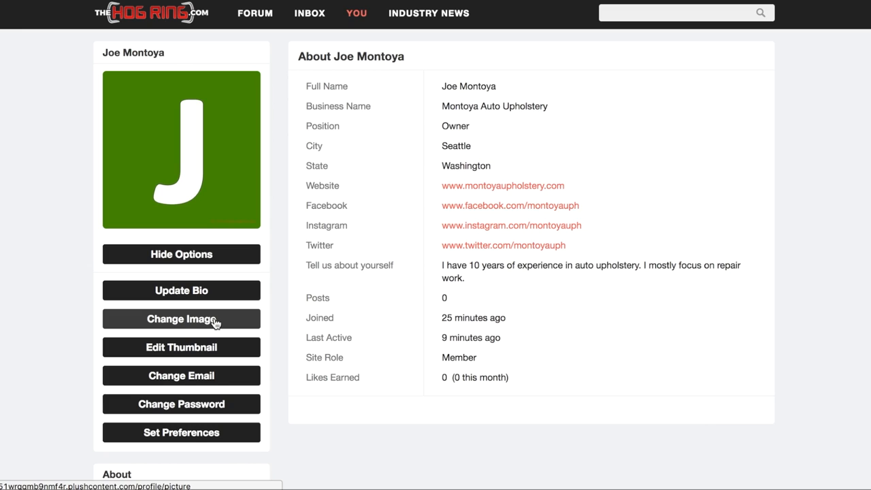
left_click(181, 318)
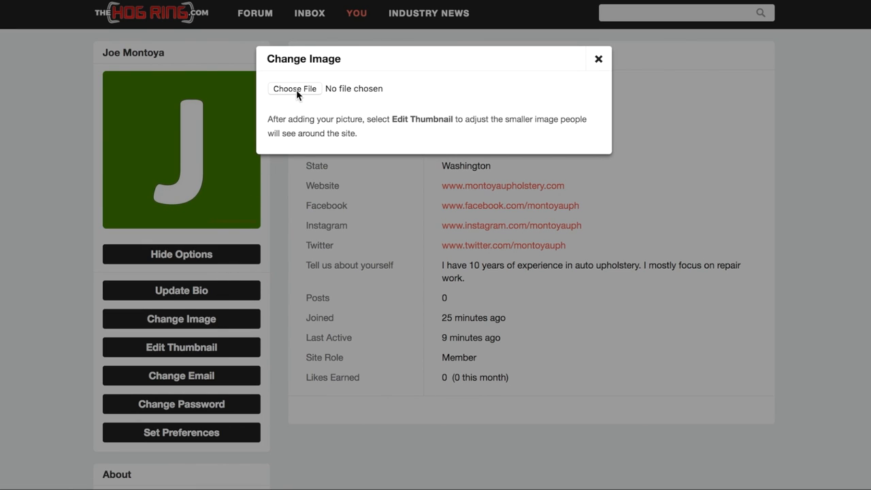
left_click(294, 89)
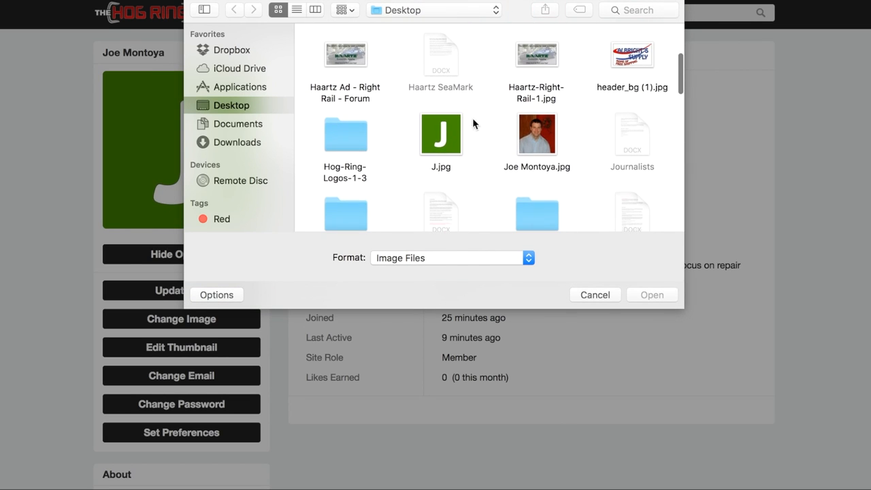
left_click(650, 295)
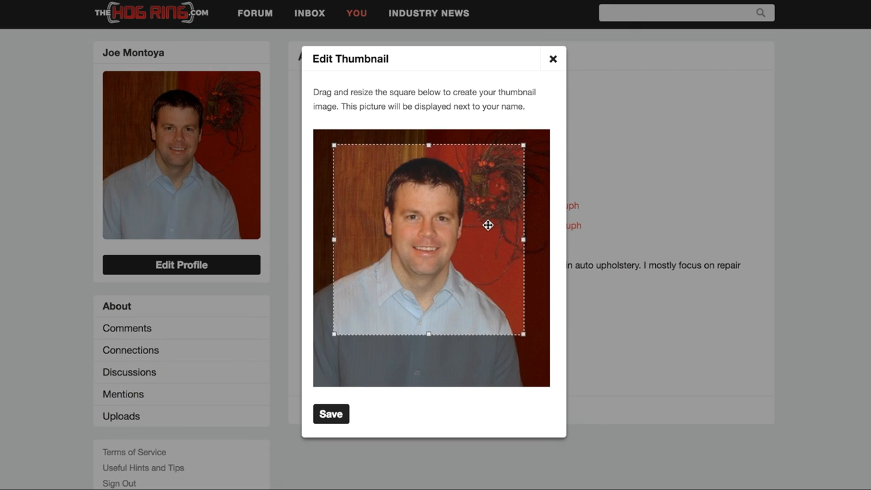
mouse_move(369, 404)
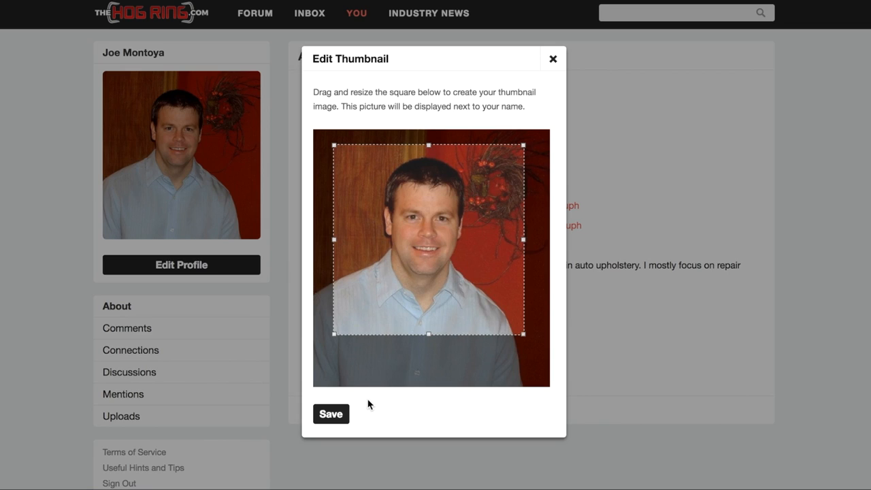